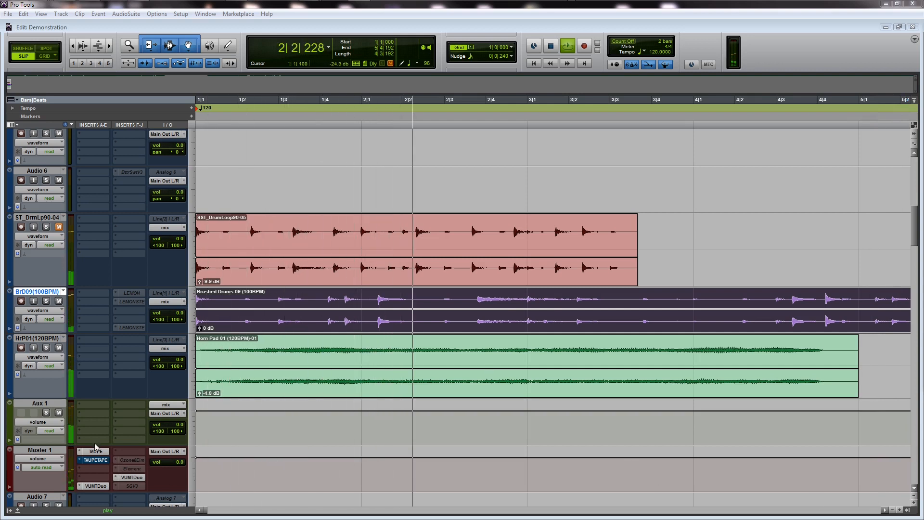
Open the TAUPE insert on the Master 1 track to show its plugin window.
click(93, 451)
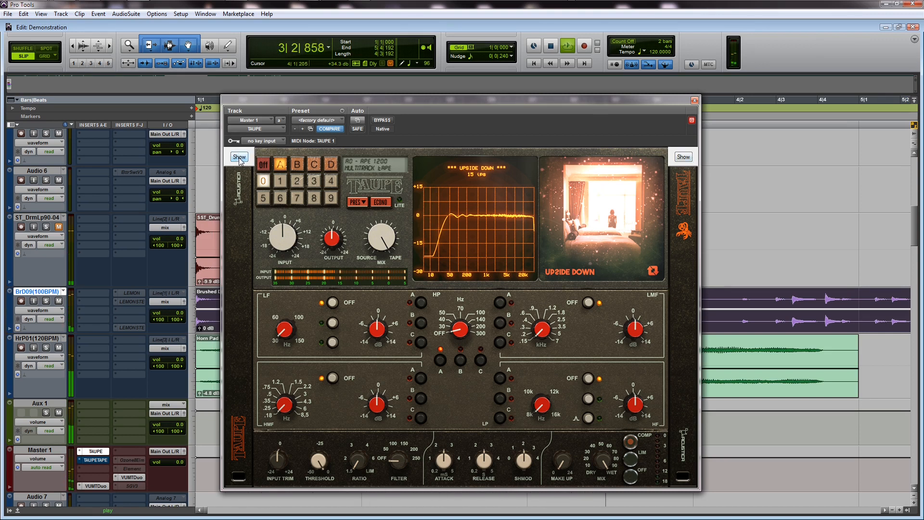
click(238, 157)
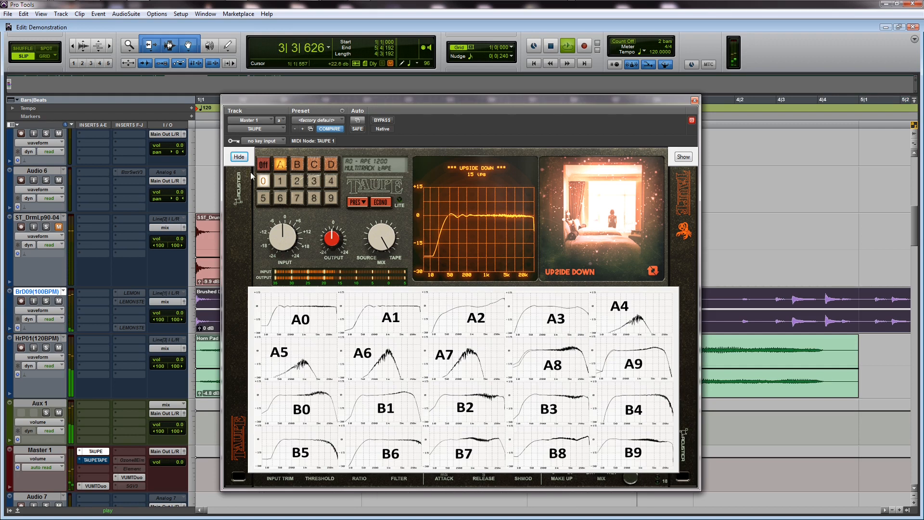
click(238, 157)
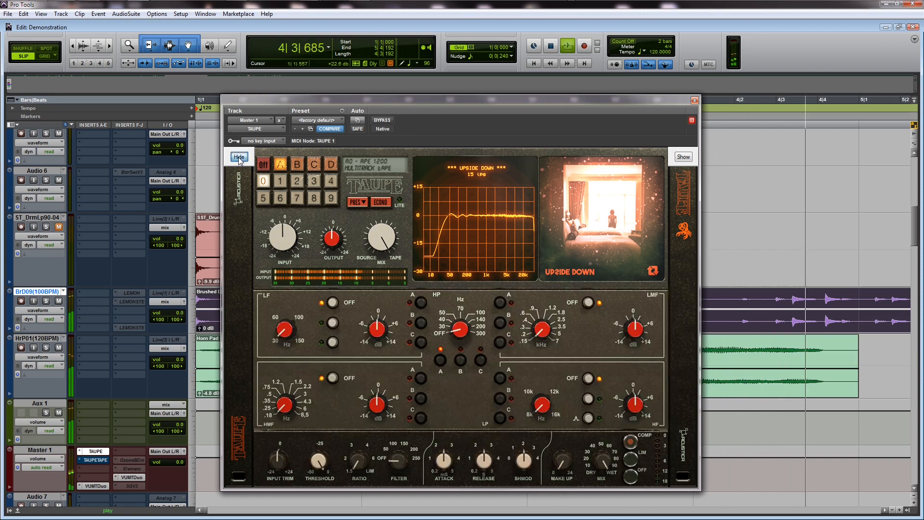
click(239, 157)
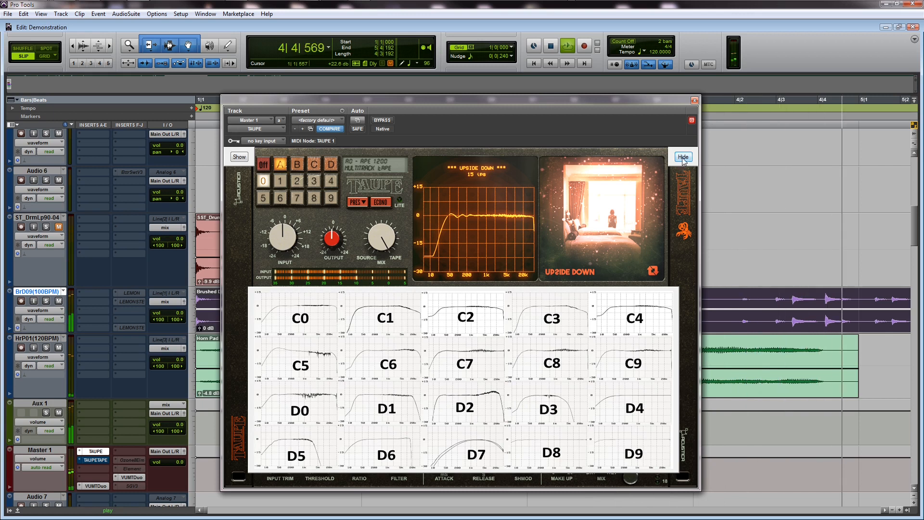
click(681, 157)
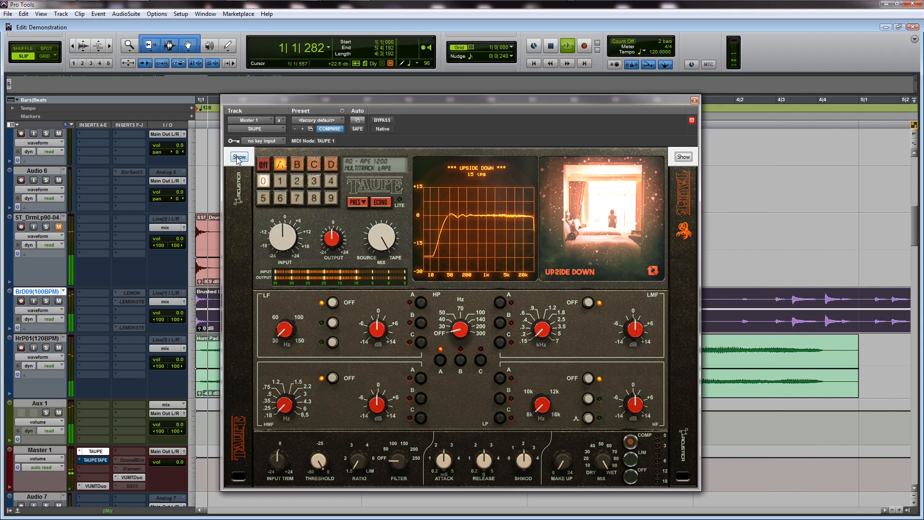
Toggle the A0–B9 and C0–D9 response chart overlays, leaving the A0–B9 charts displayed.
click(238, 157)
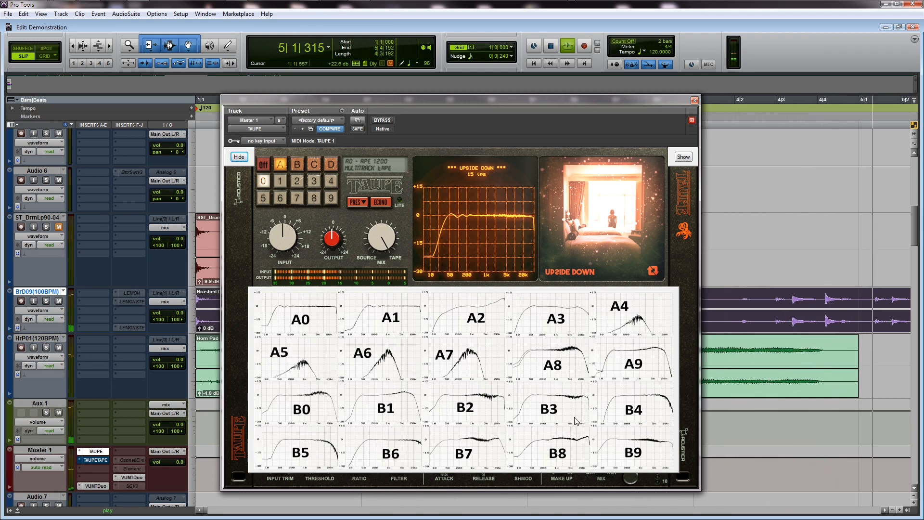
click(239, 157)
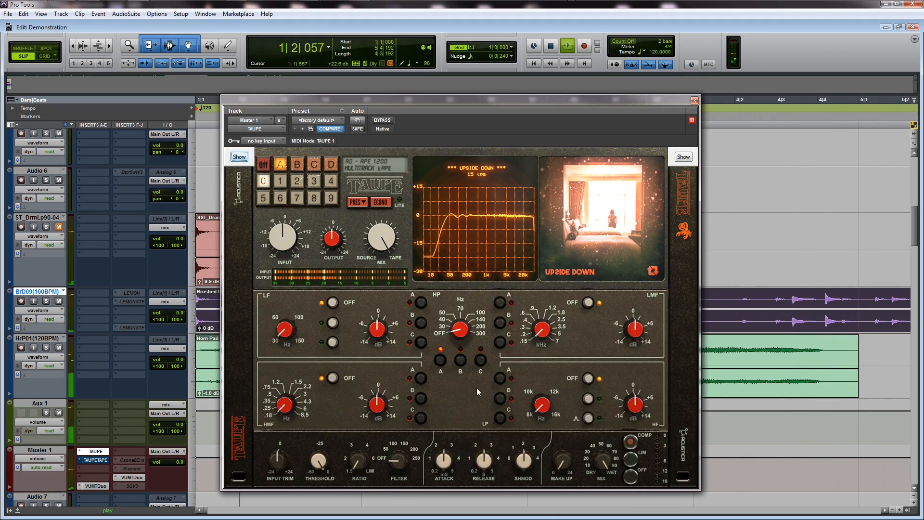
click(682, 157)
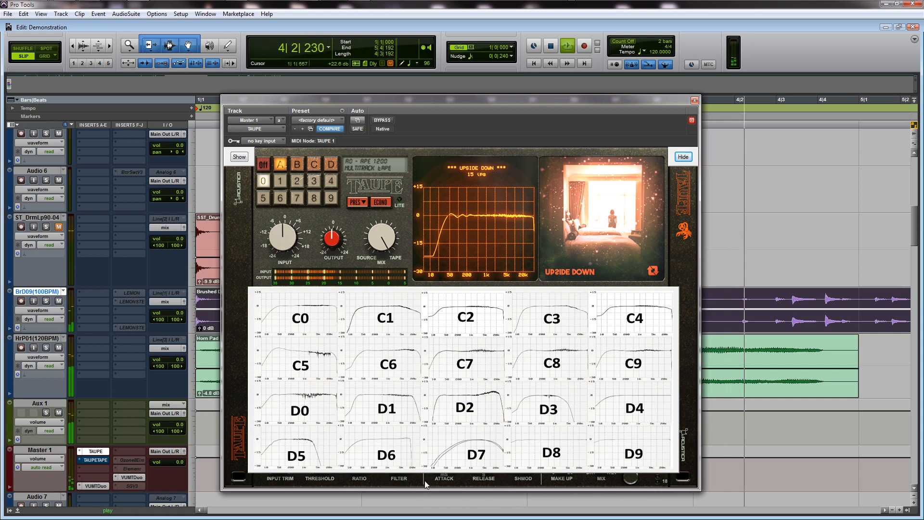
click(682, 157)
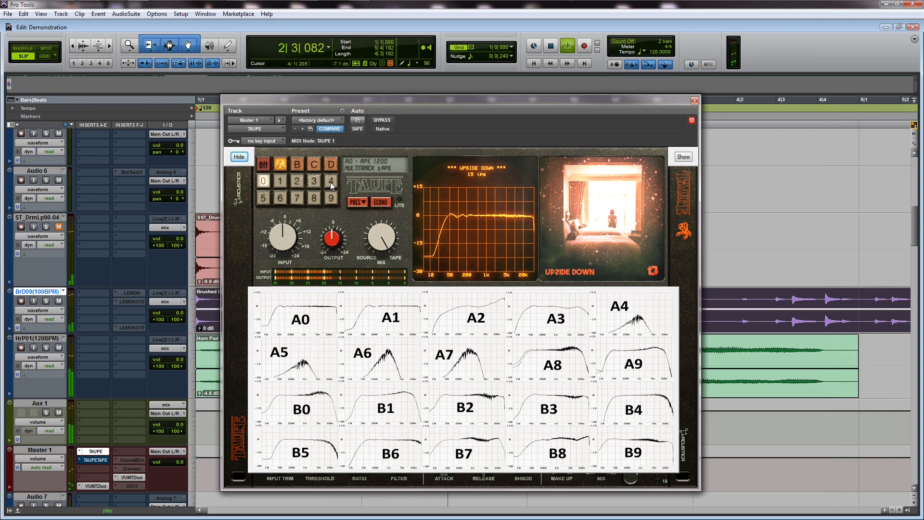
Select the Garden of Eden tape model (preset A4).
click(330, 180)
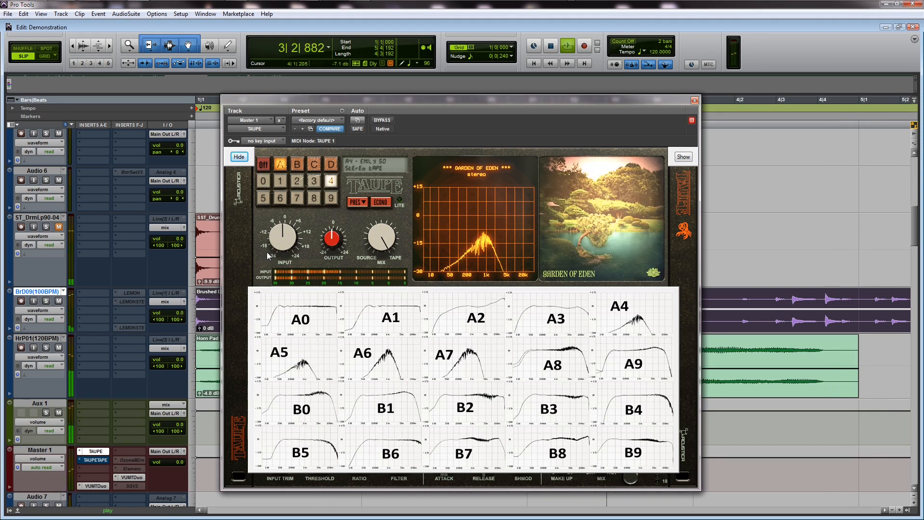
Switch to Garden of Eden III, then turn the tape emulation off.
click(263, 196)
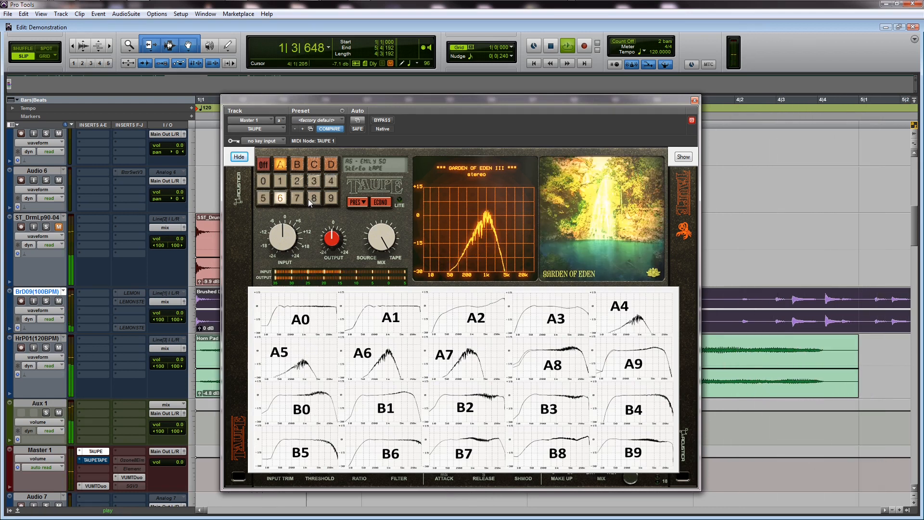
click(295, 198)
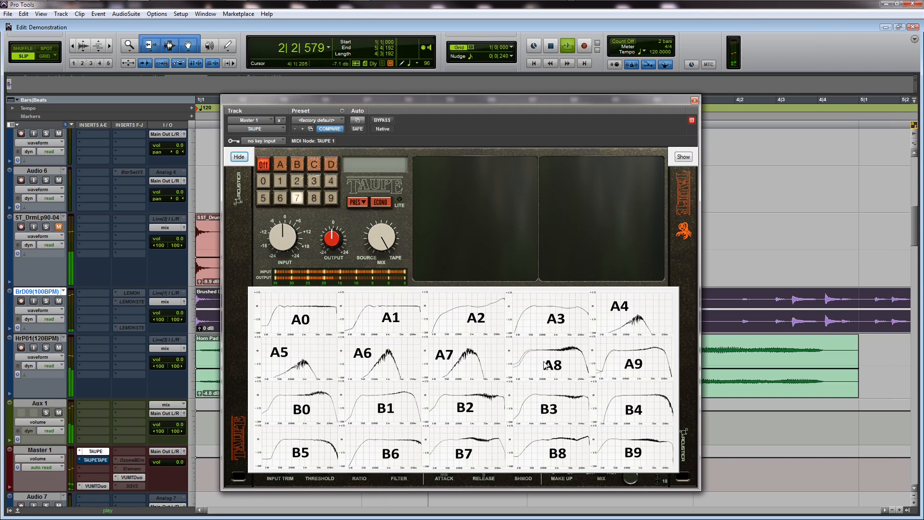
mouse_move(576, 371)
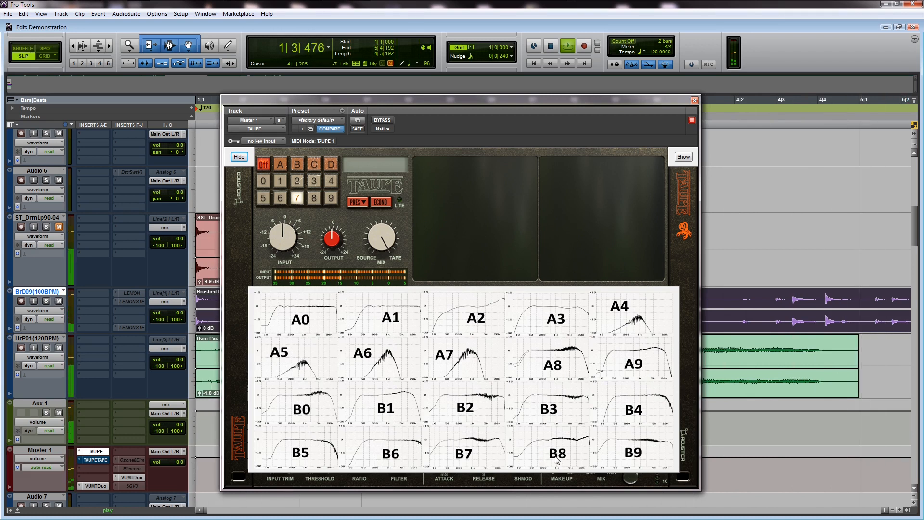
Hide and re-show the A0–B9 response charts.
click(238, 156)
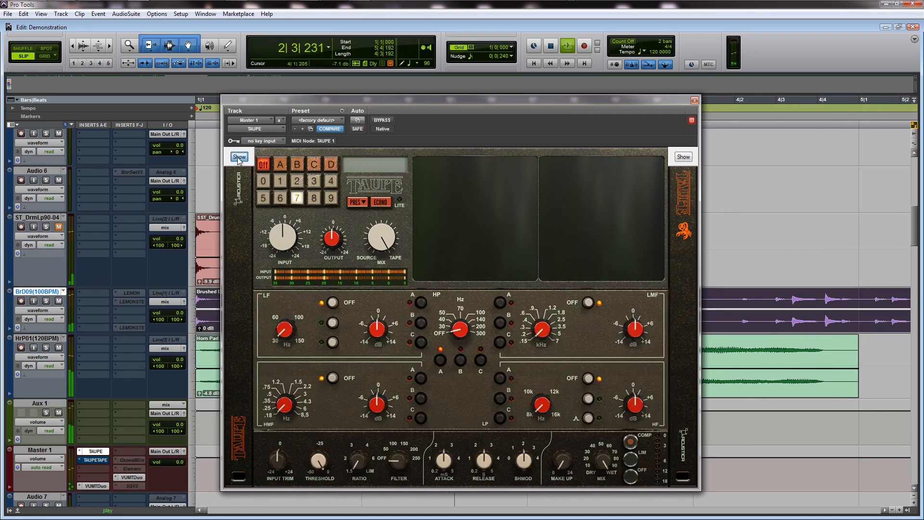
click(682, 157)
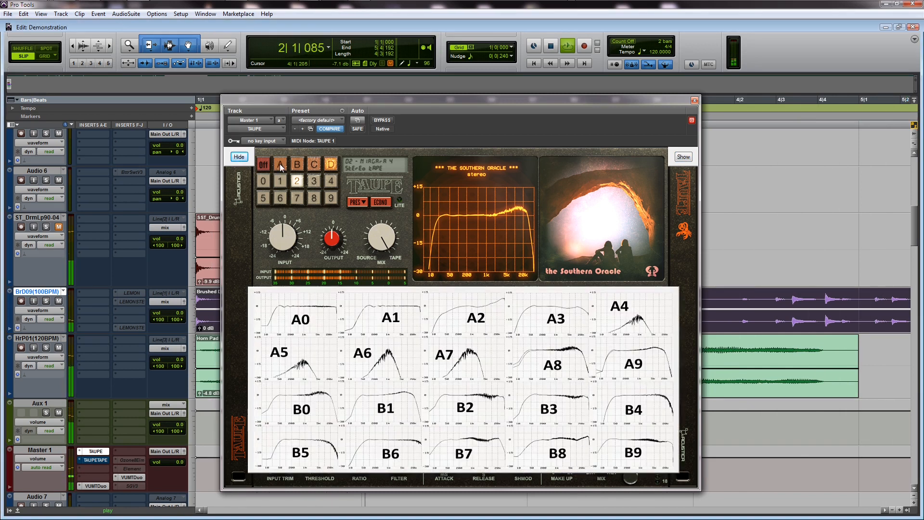
Audition Goosebumps and Eleven I–IV tape models, finishing on B8 Stranger Machines II.
click(280, 165)
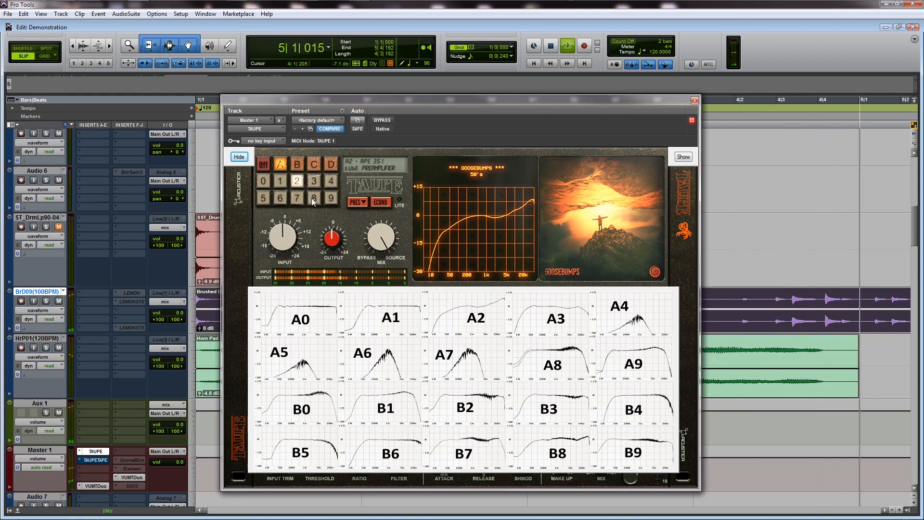
click(330, 198)
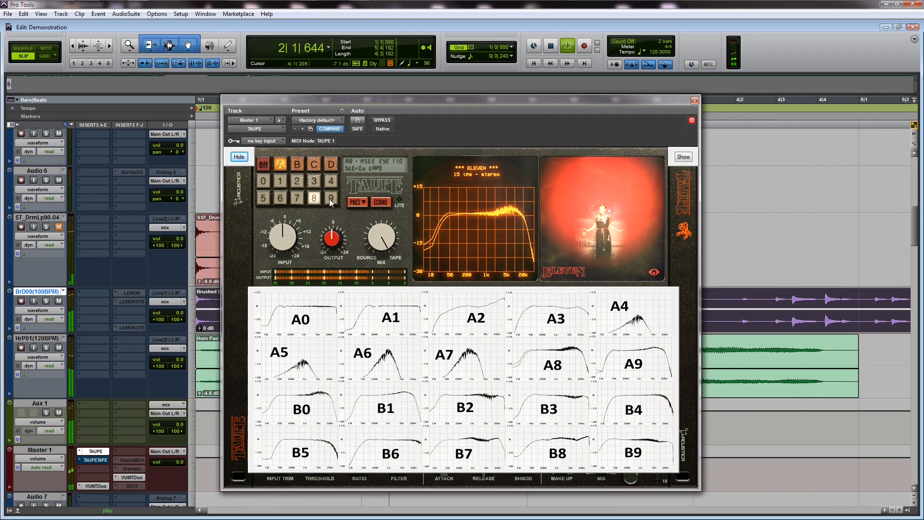
click(330, 198)
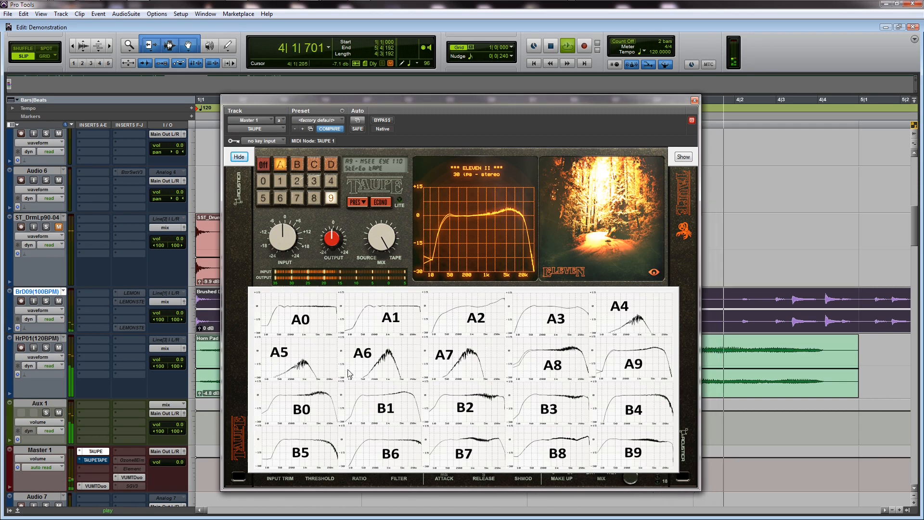
click(298, 165)
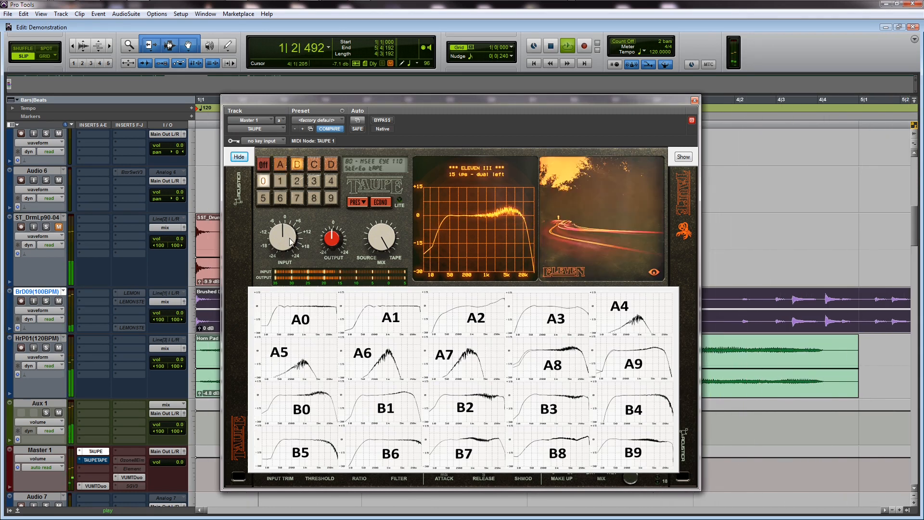
click(279, 181)
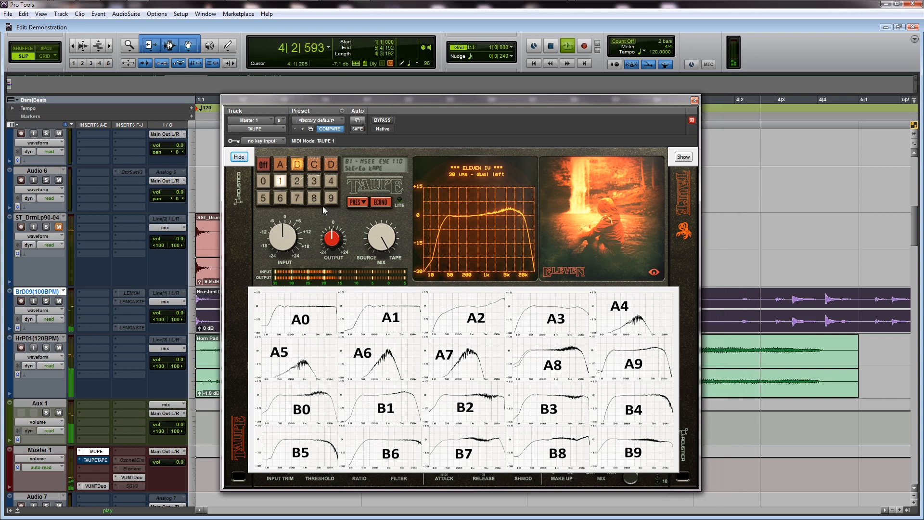
click(313, 198)
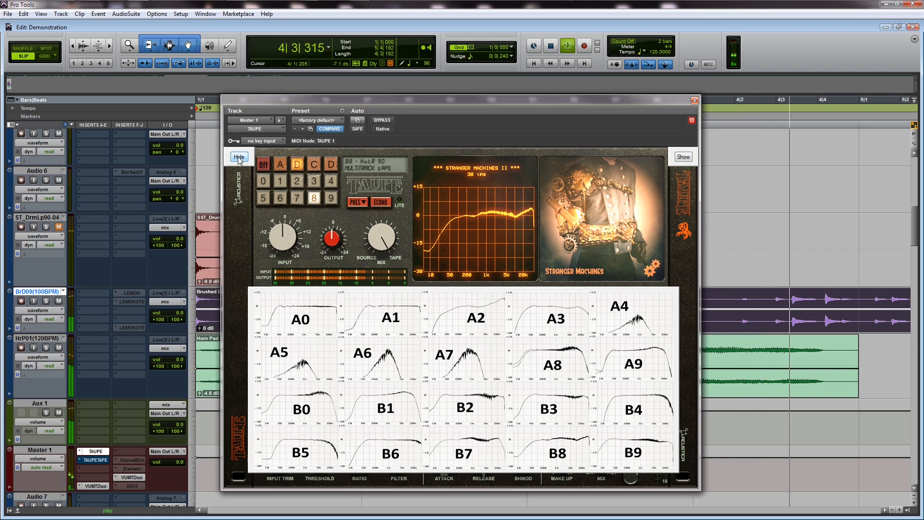
Hide the A0–B9 response charts.
click(239, 156)
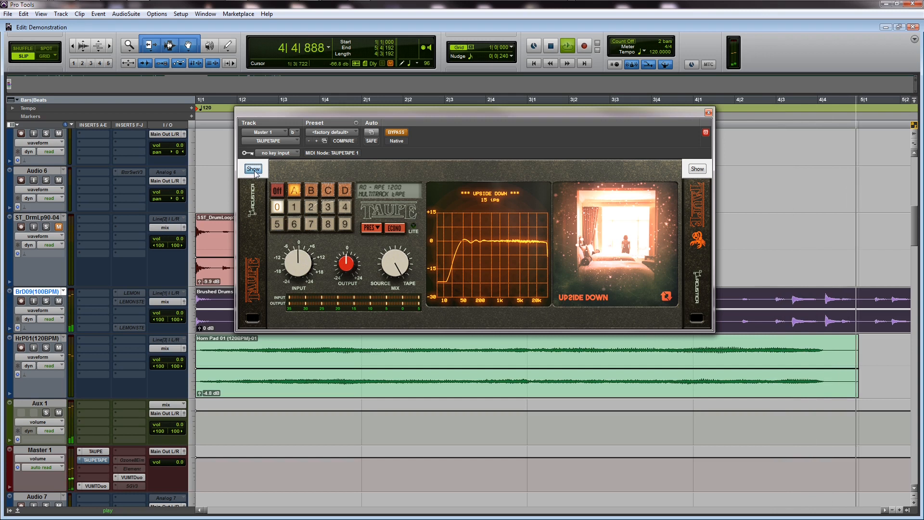
click(253, 168)
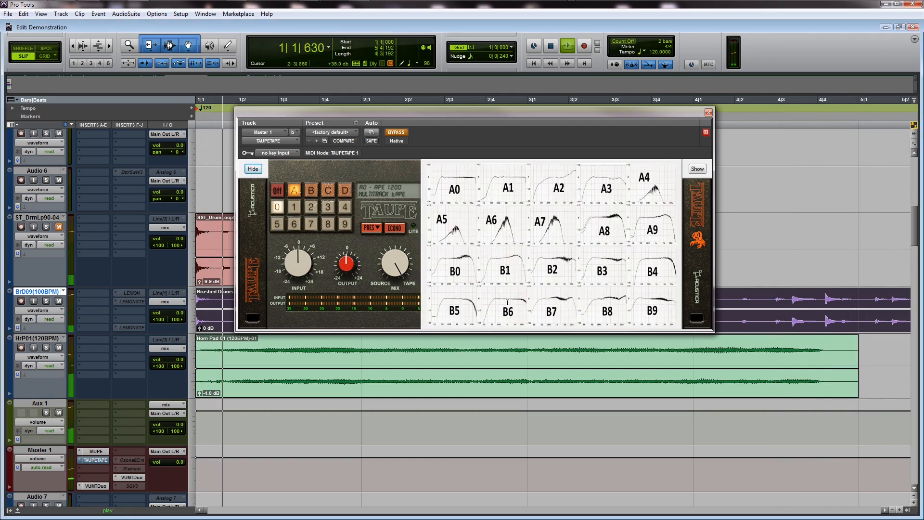
click(252, 169)
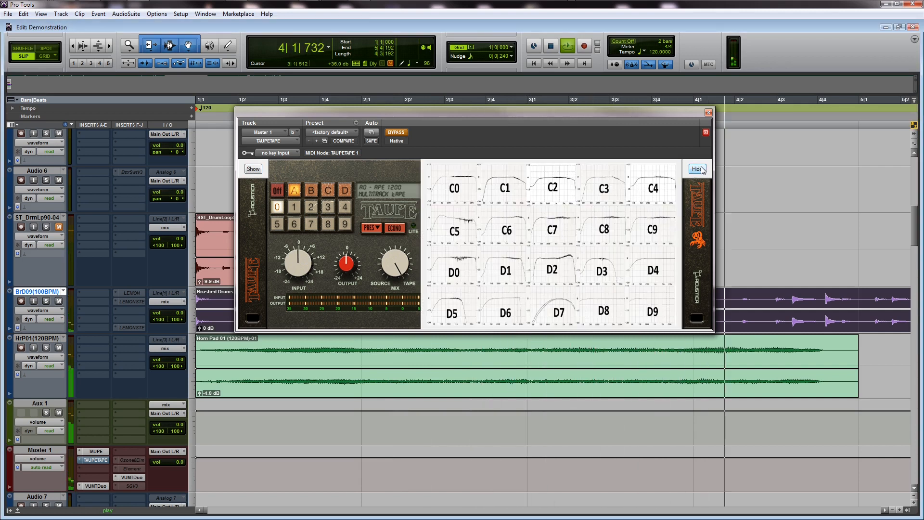
click(697, 170)
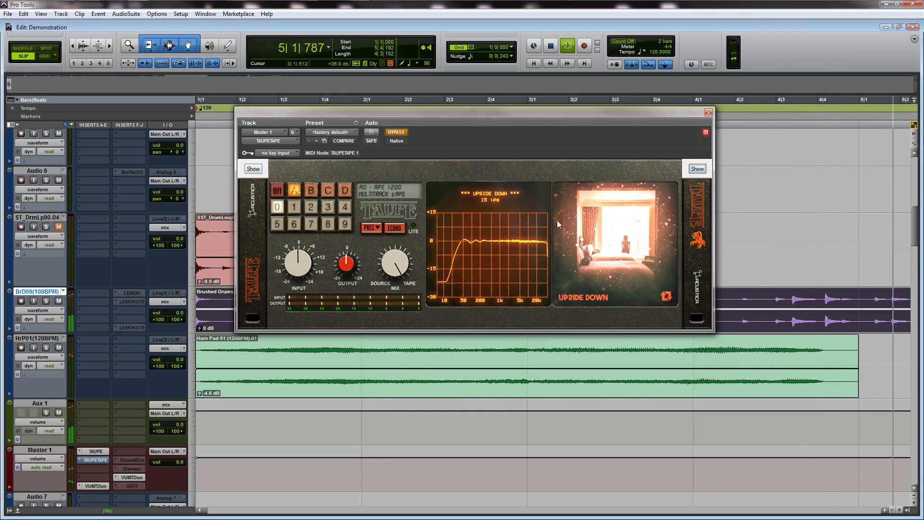